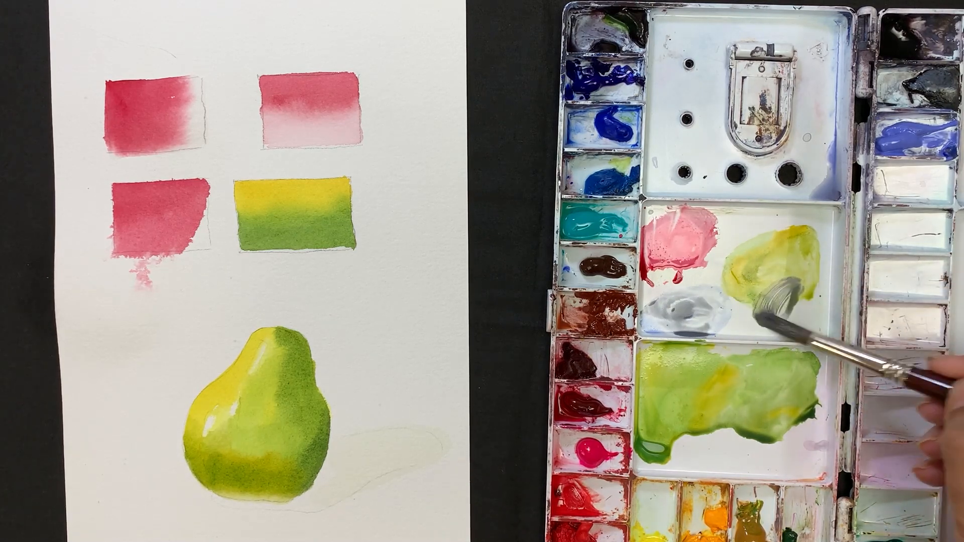
pyautogui.moveTo(793, 301)
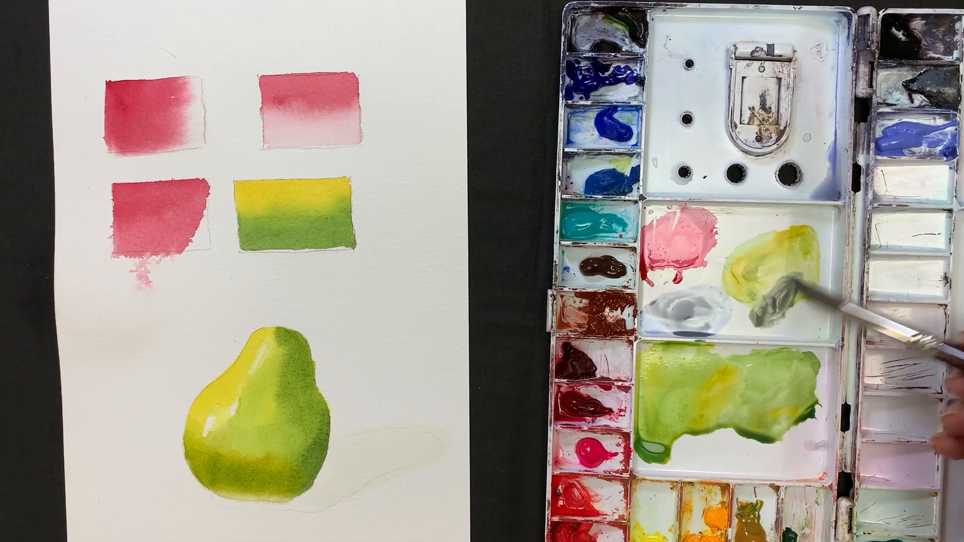